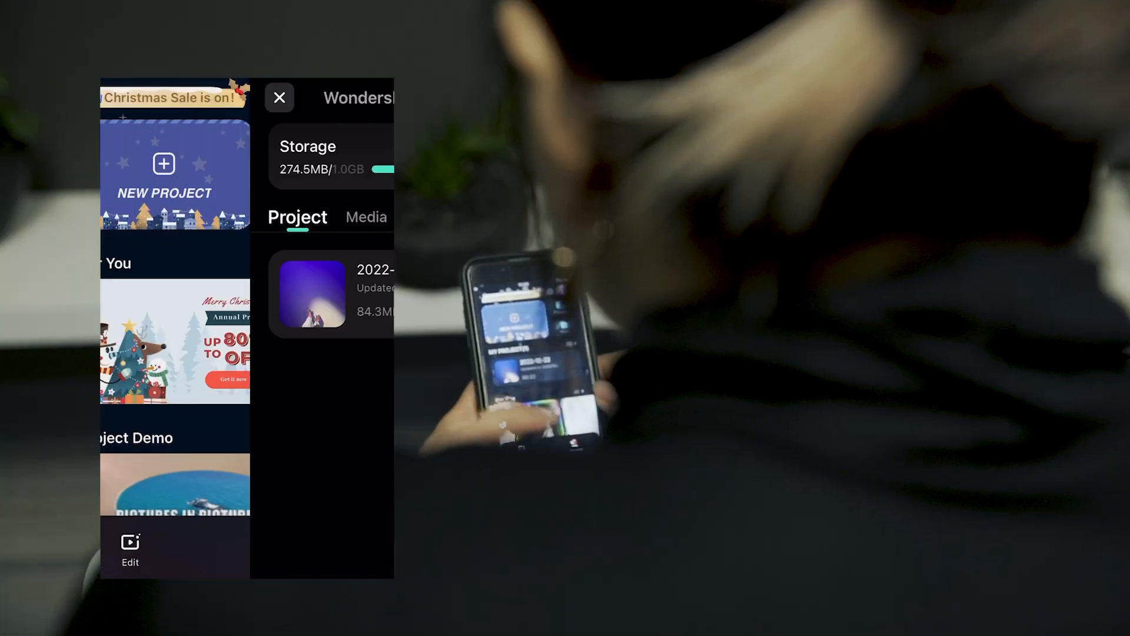
# - Close the cloud storage panel to return to the Filmora home screen
pyautogui.click(280, 98)
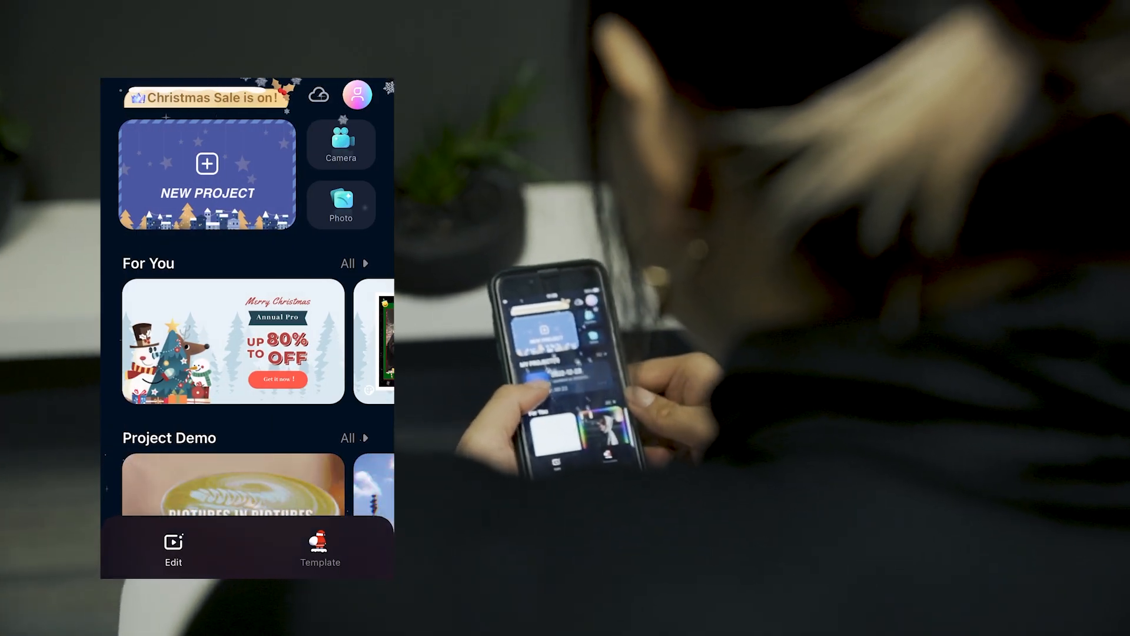
pyautogui.click(207, 176)
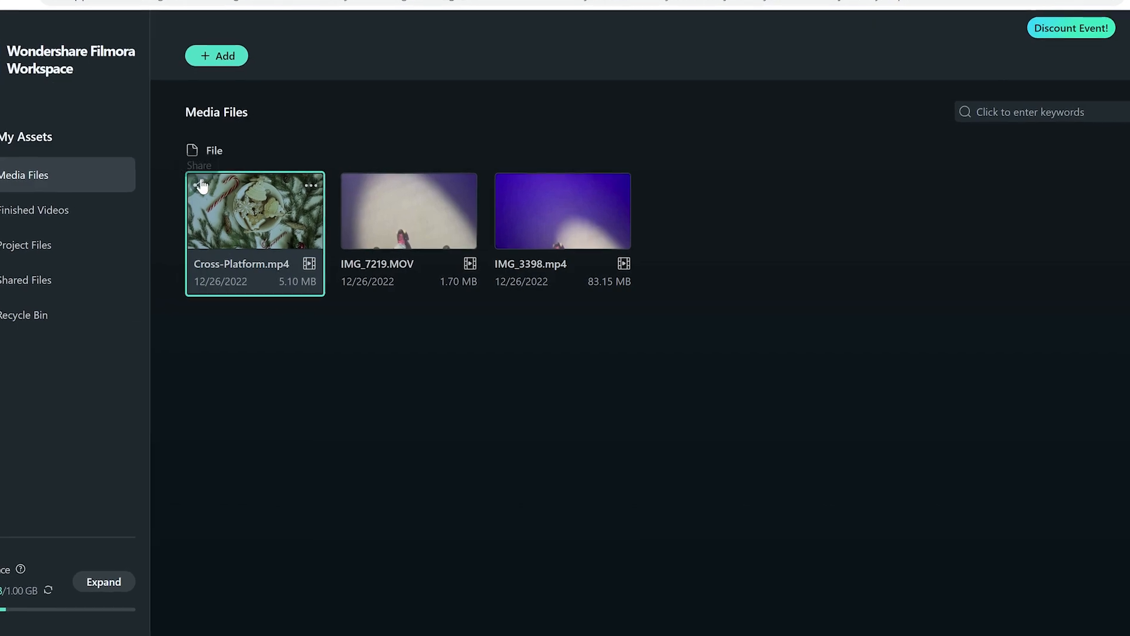
# - Create a share link for Cross-Platform.mp4 with password protection, expiring after 7 days
pyautogui.click(183, 181)
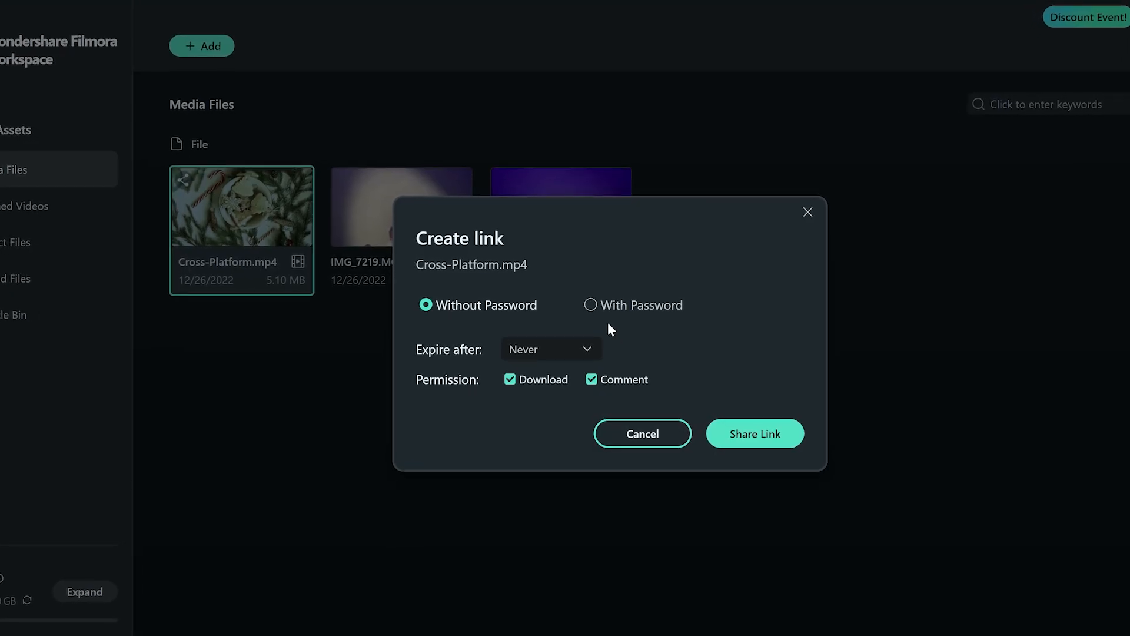
pyautogui.click(590, 304)
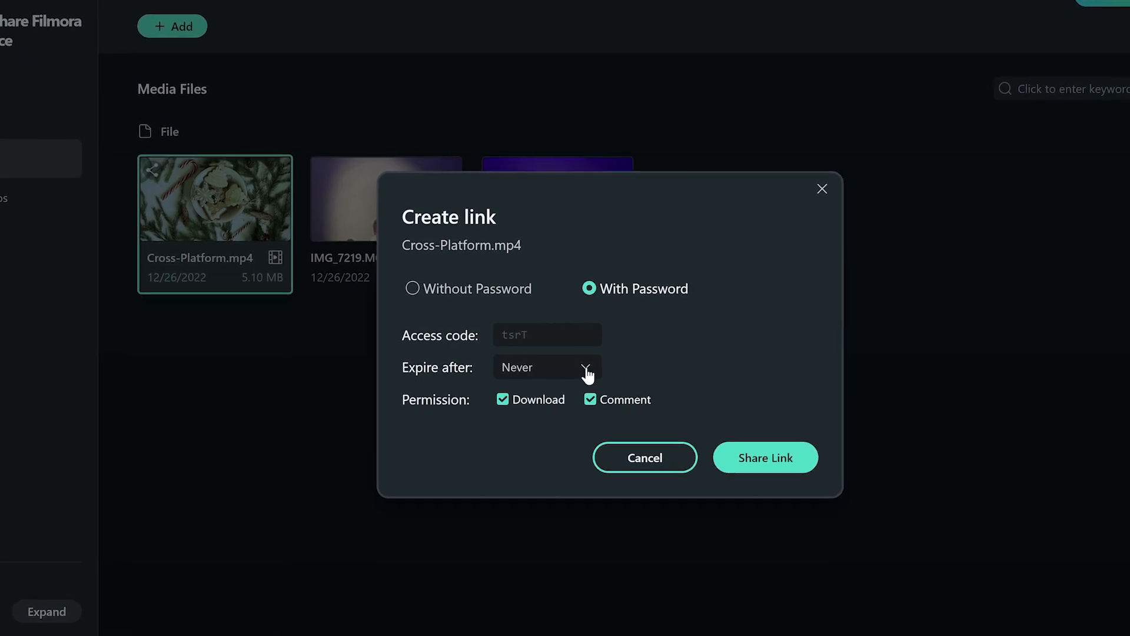
pyautogui.click(545, 367)
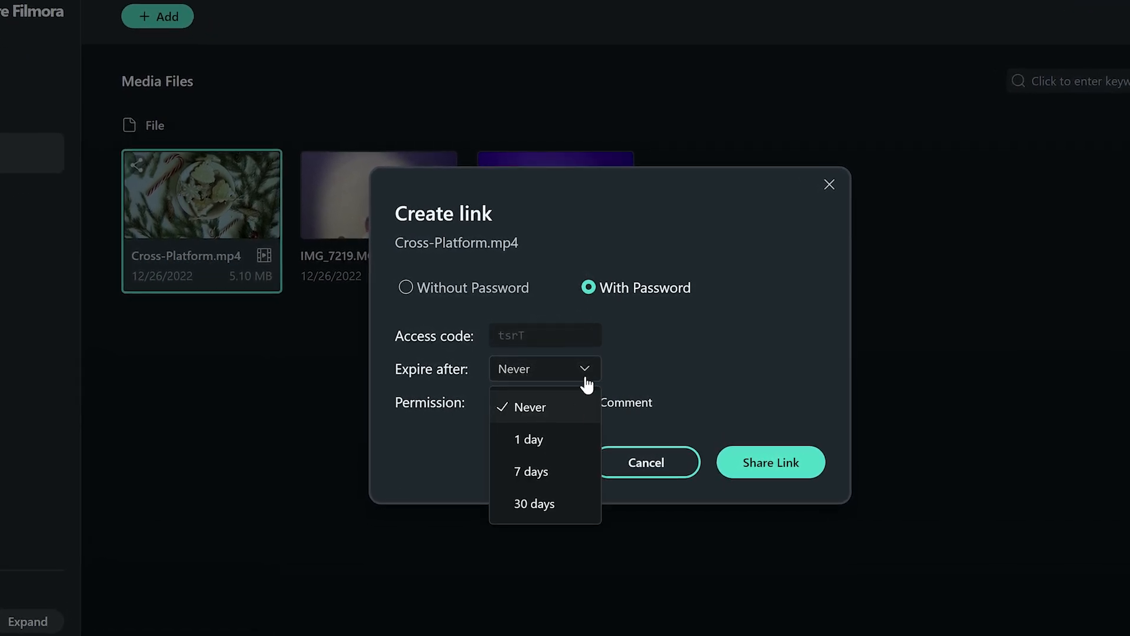
pyautogui.click(531, 471)
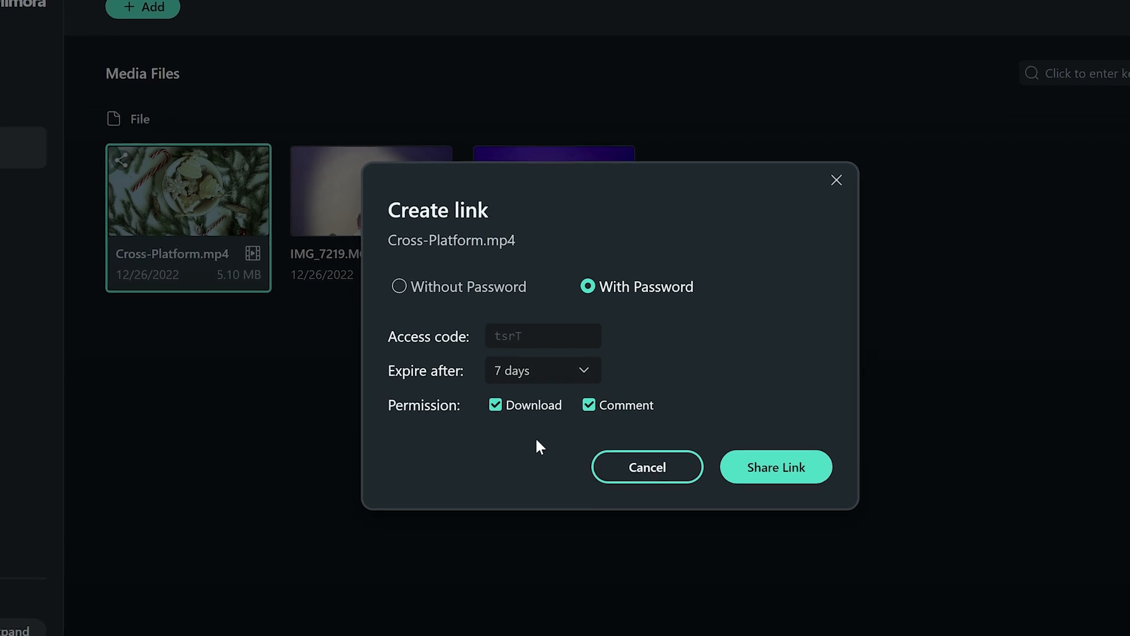
pyautogui.click(493, 404)
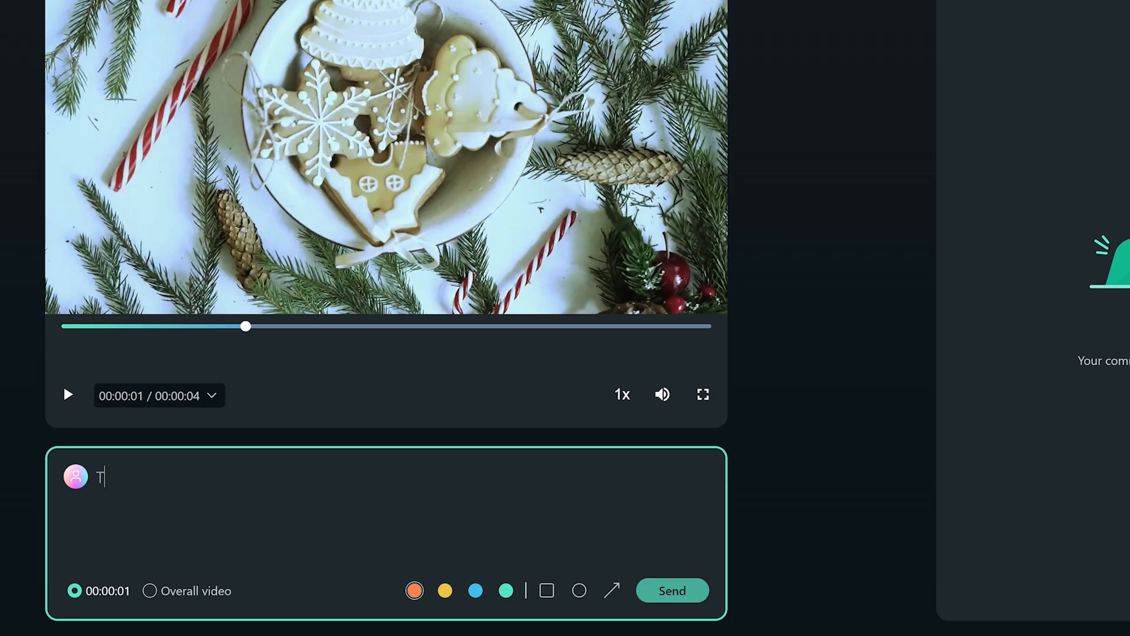
# - Draft the comment 'This looks great!' at 00:00:01 on the shared clip
pyautogui.write('This looks great!')
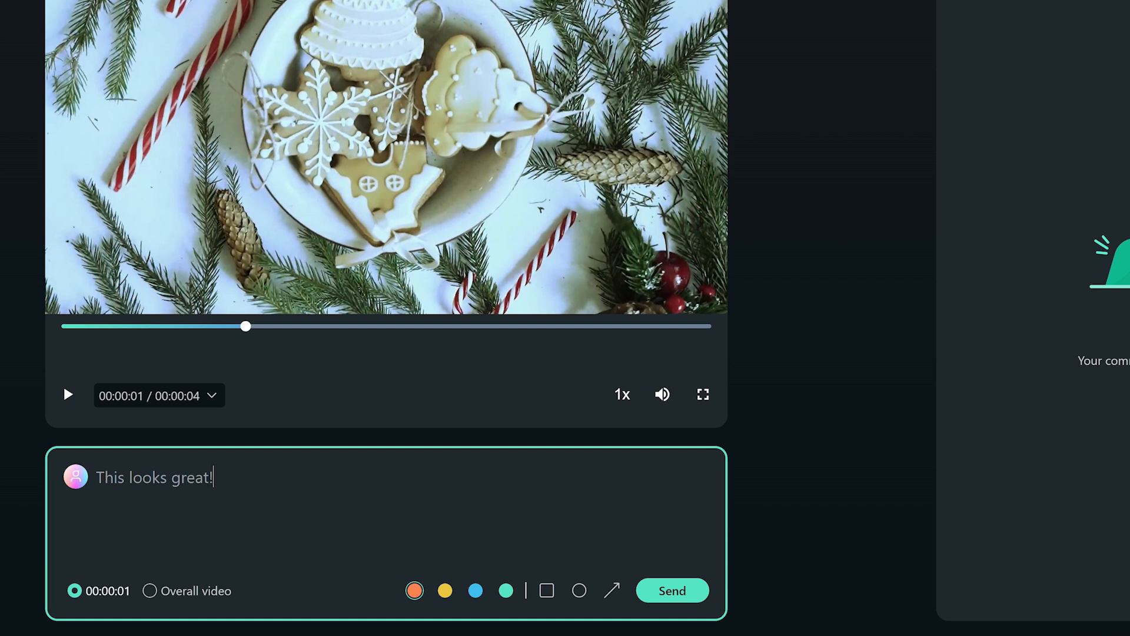